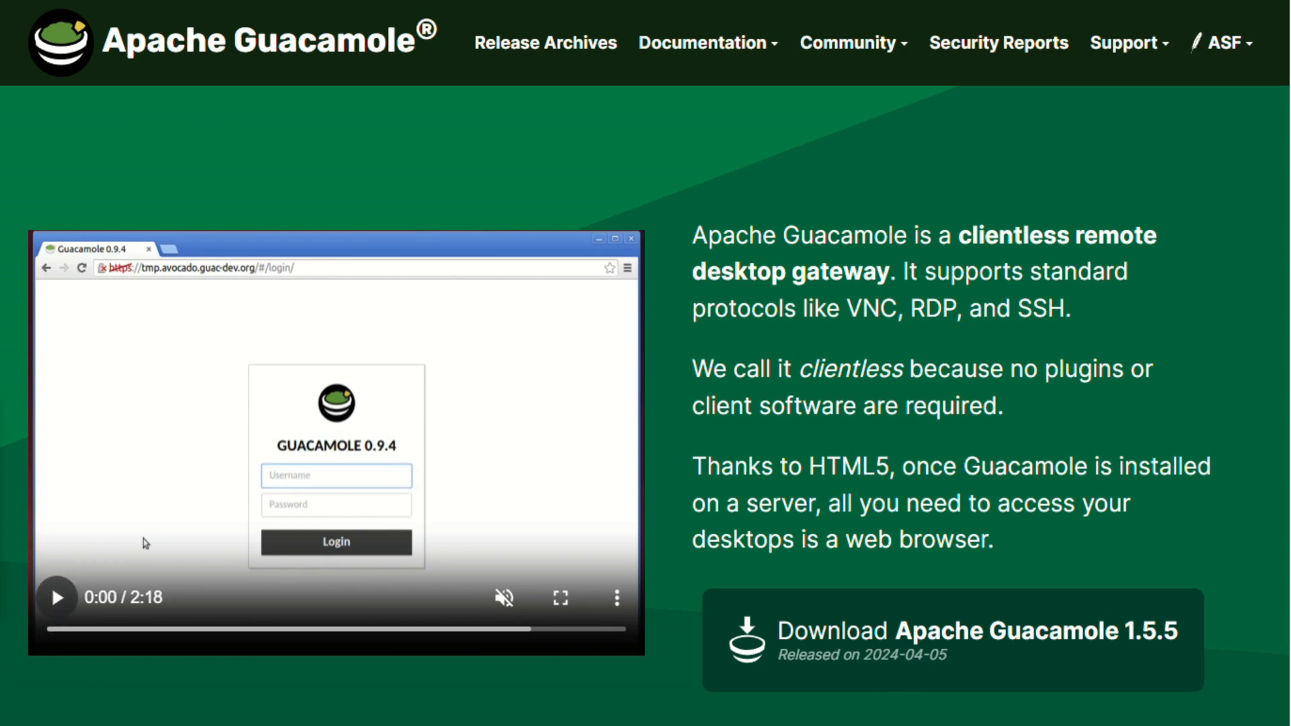
- Watch the homepage demo log in and open remote Windows and Linux desktop sessions
text(demo)
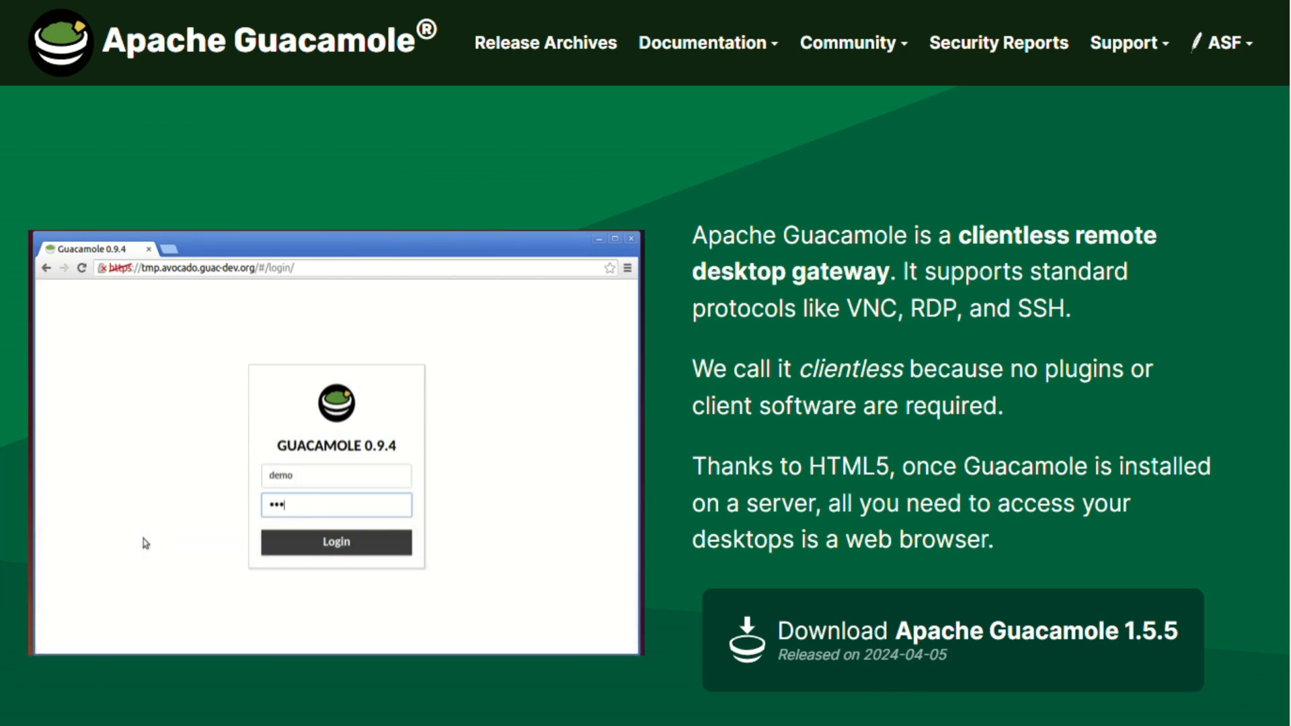
click(335, 542)
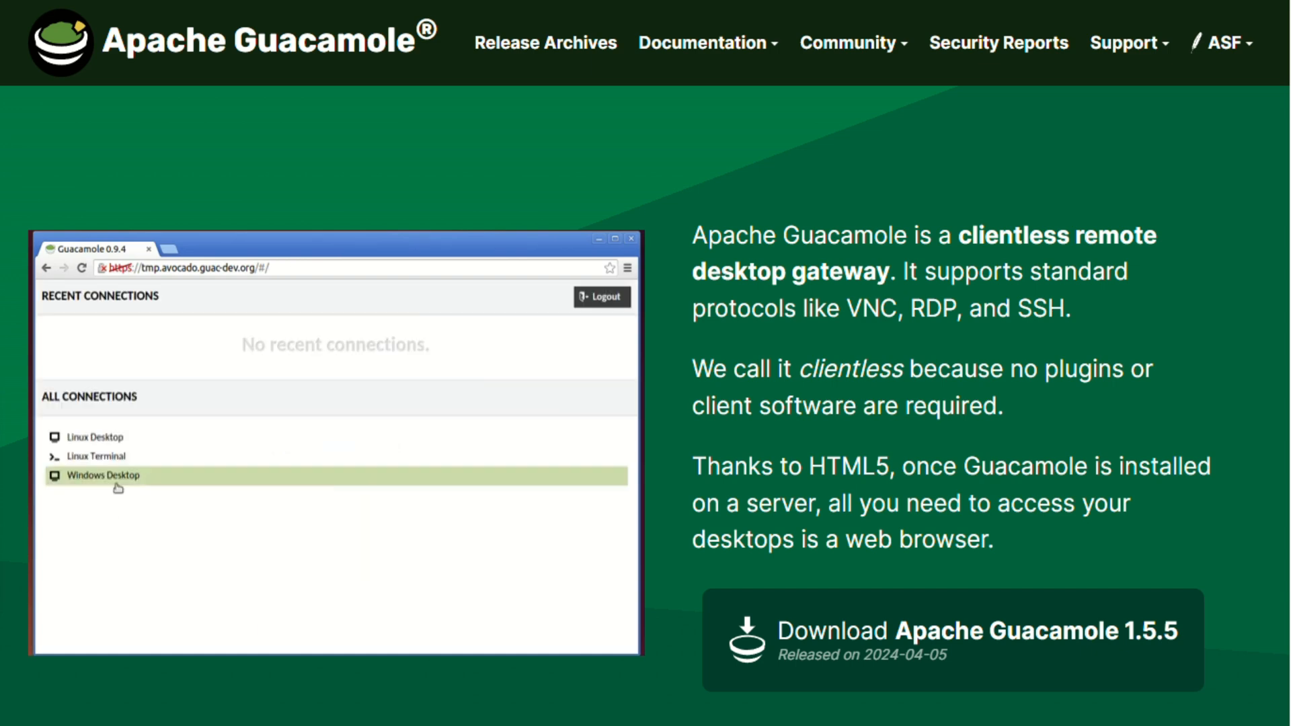
click(102, 476)
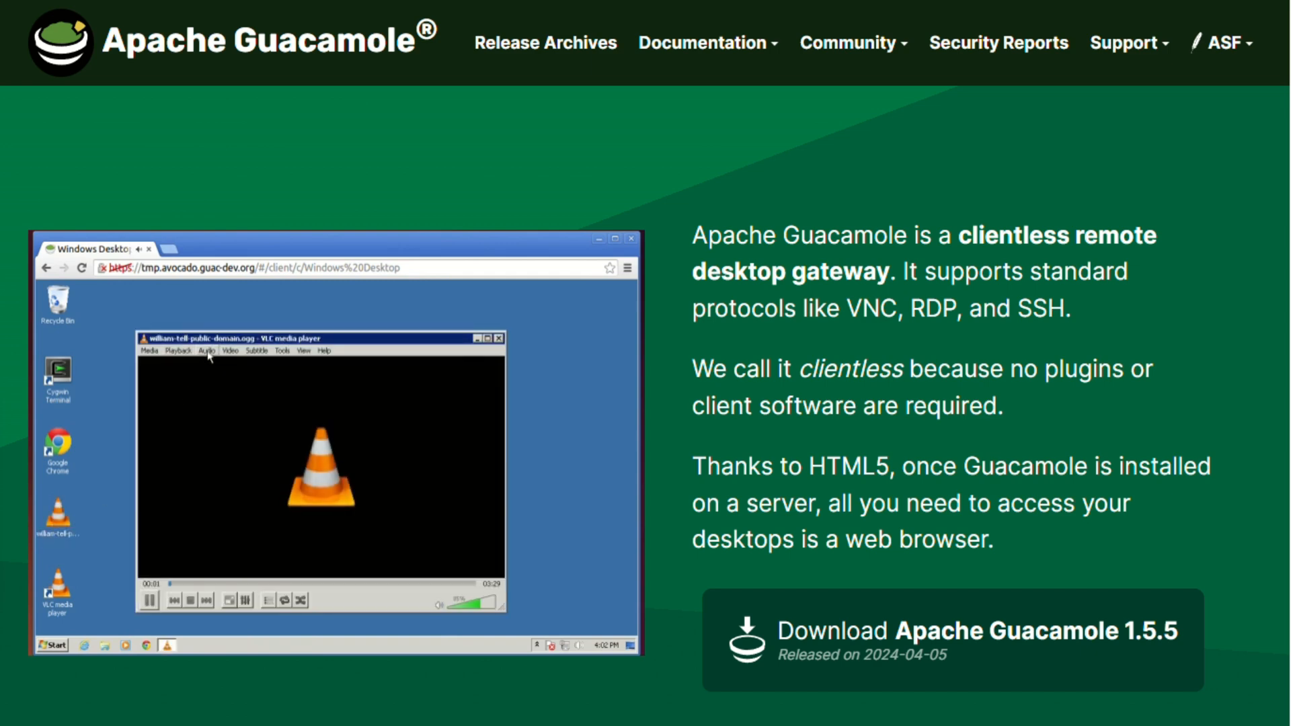
click(209, 349)
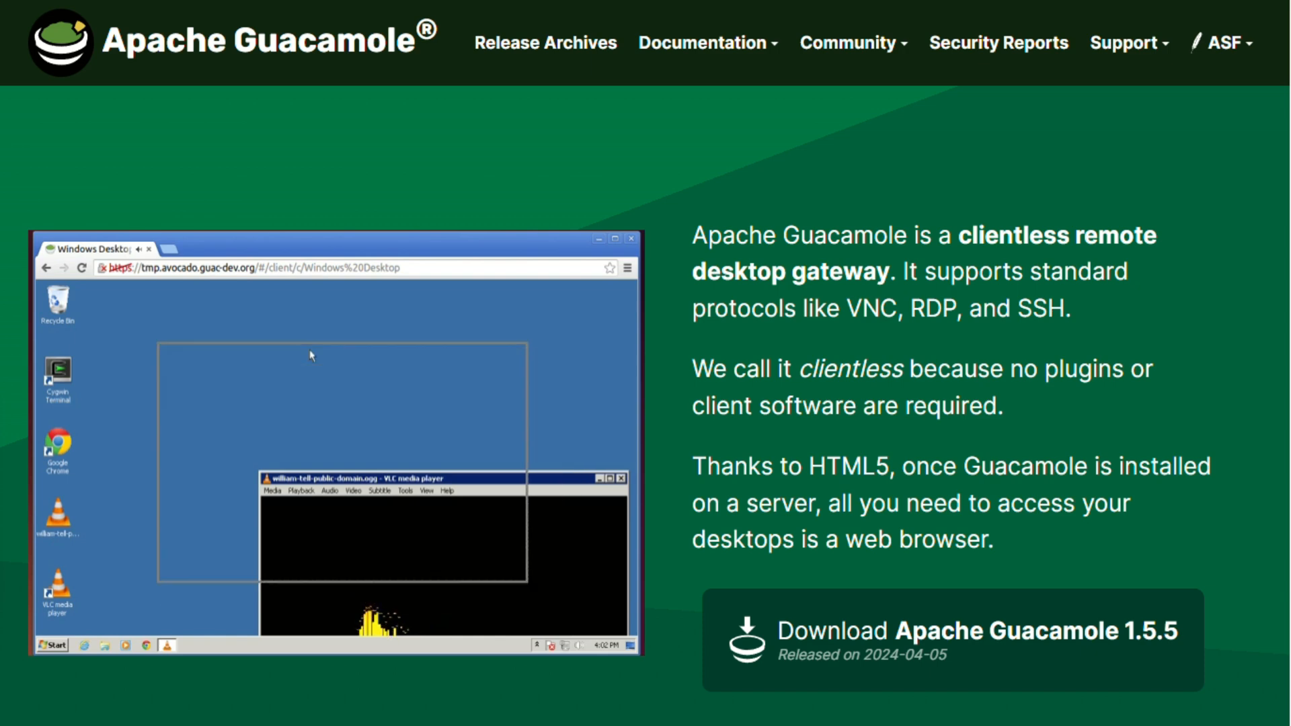
click(47, 268)
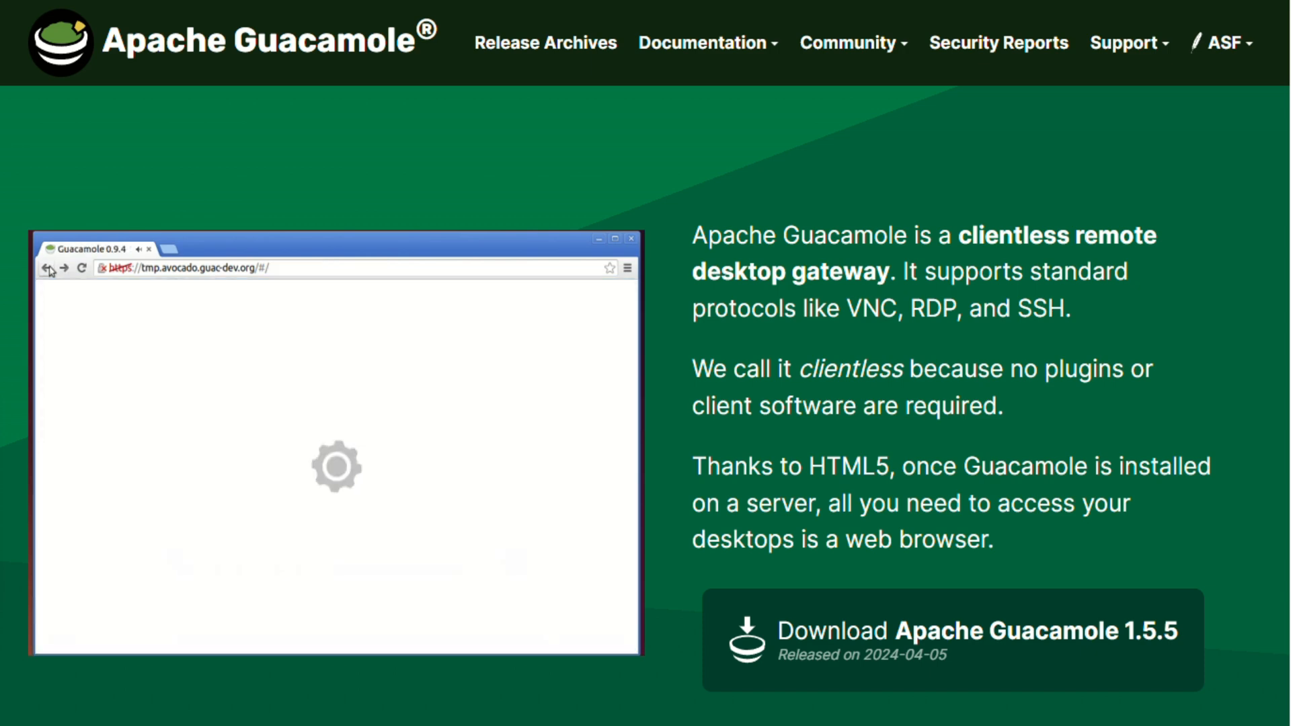
click(95, 558)
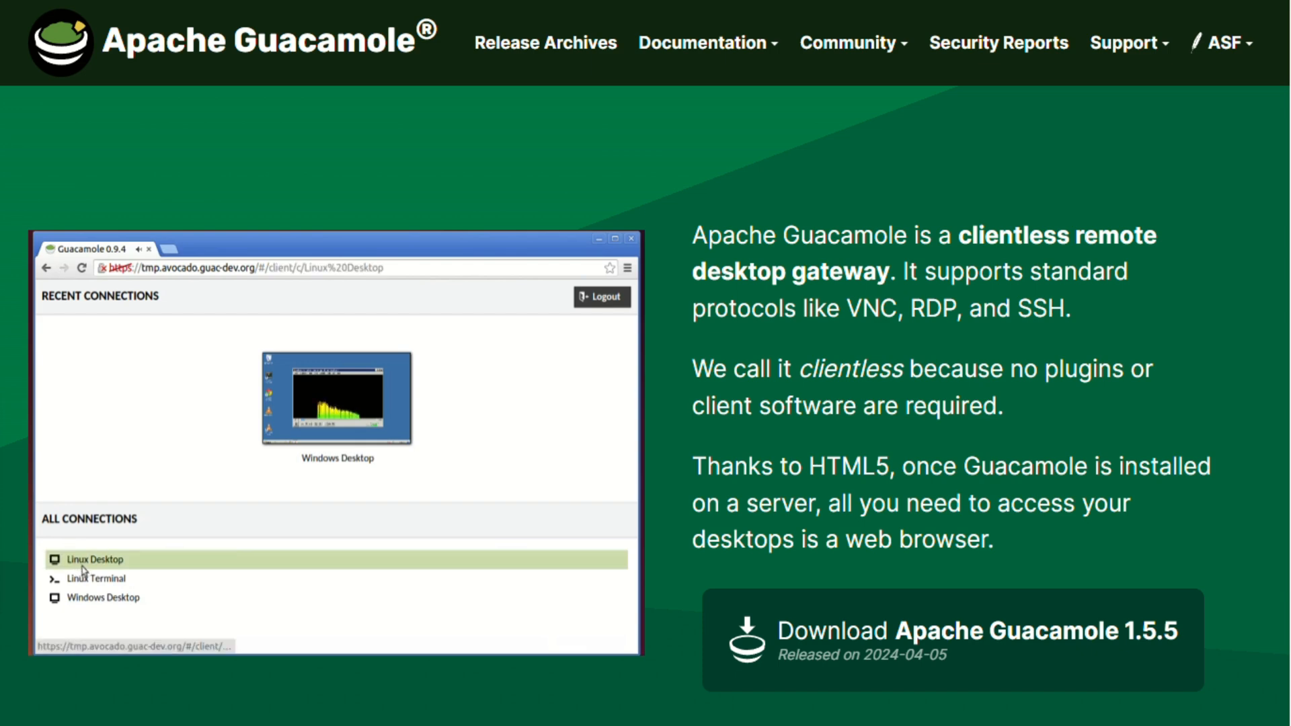
click(96, 560)
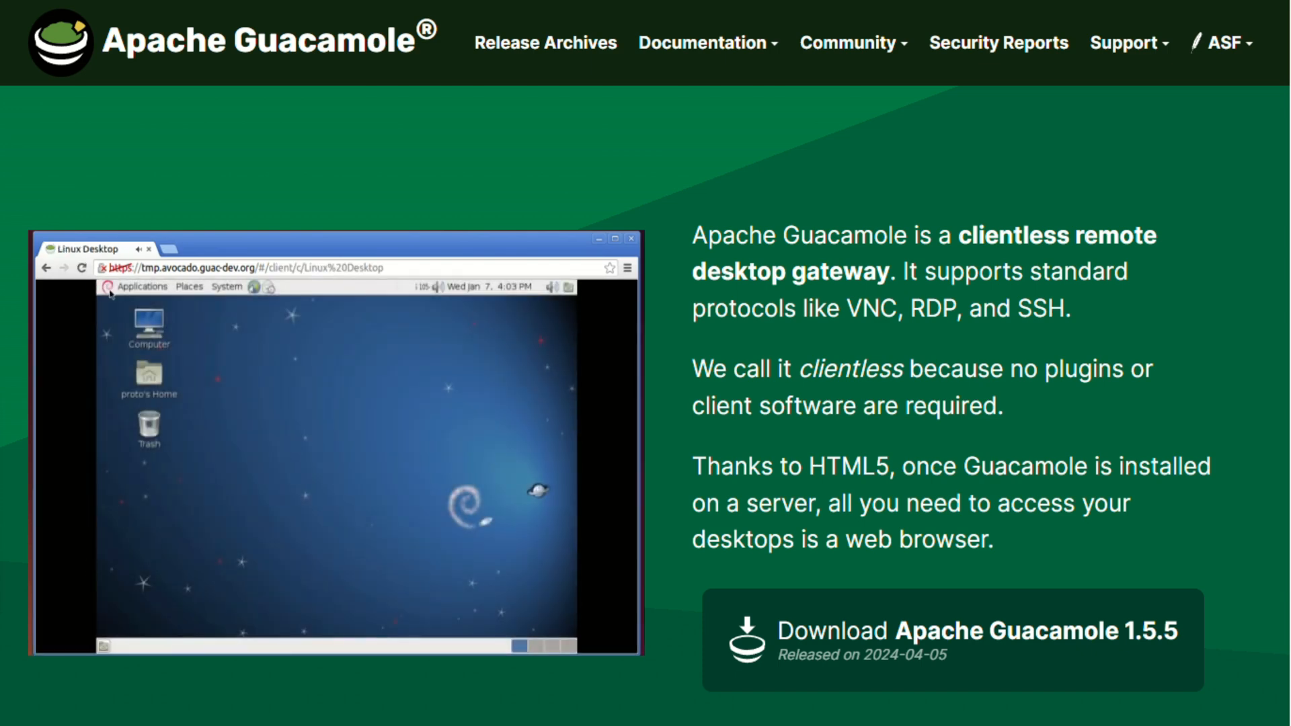
click(139, 287)
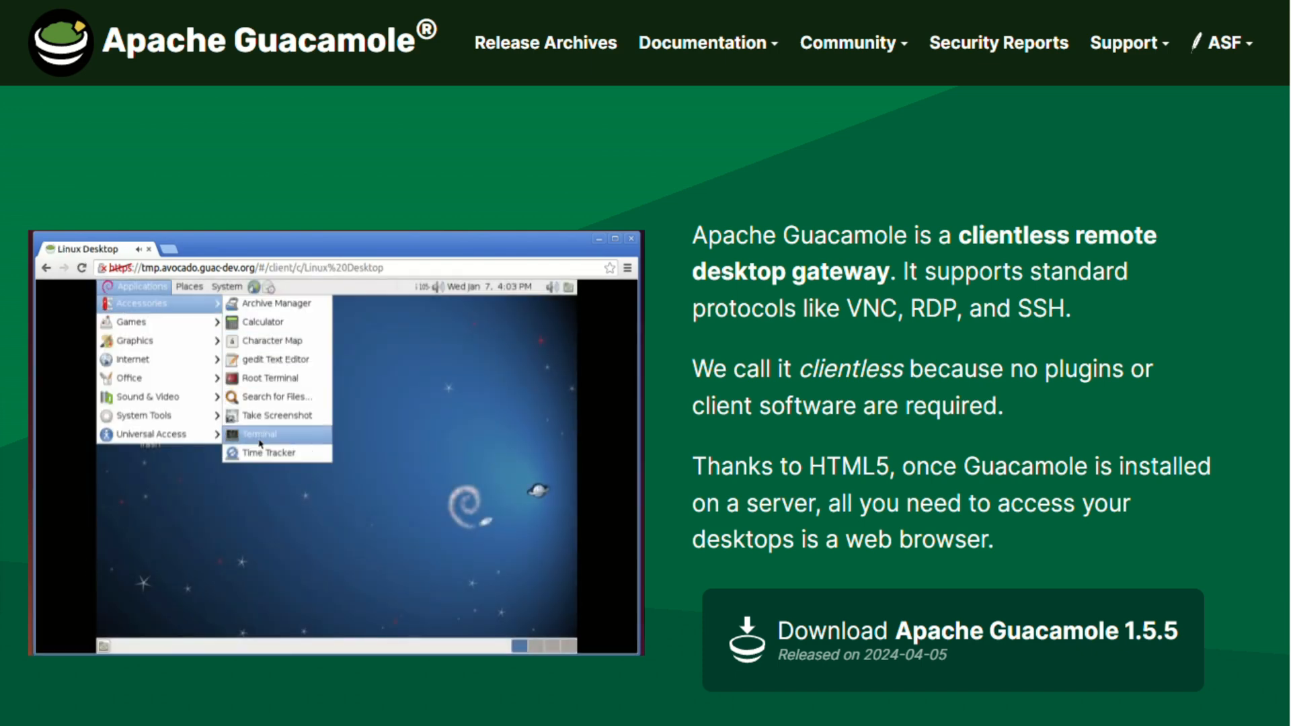
click(259, 433)
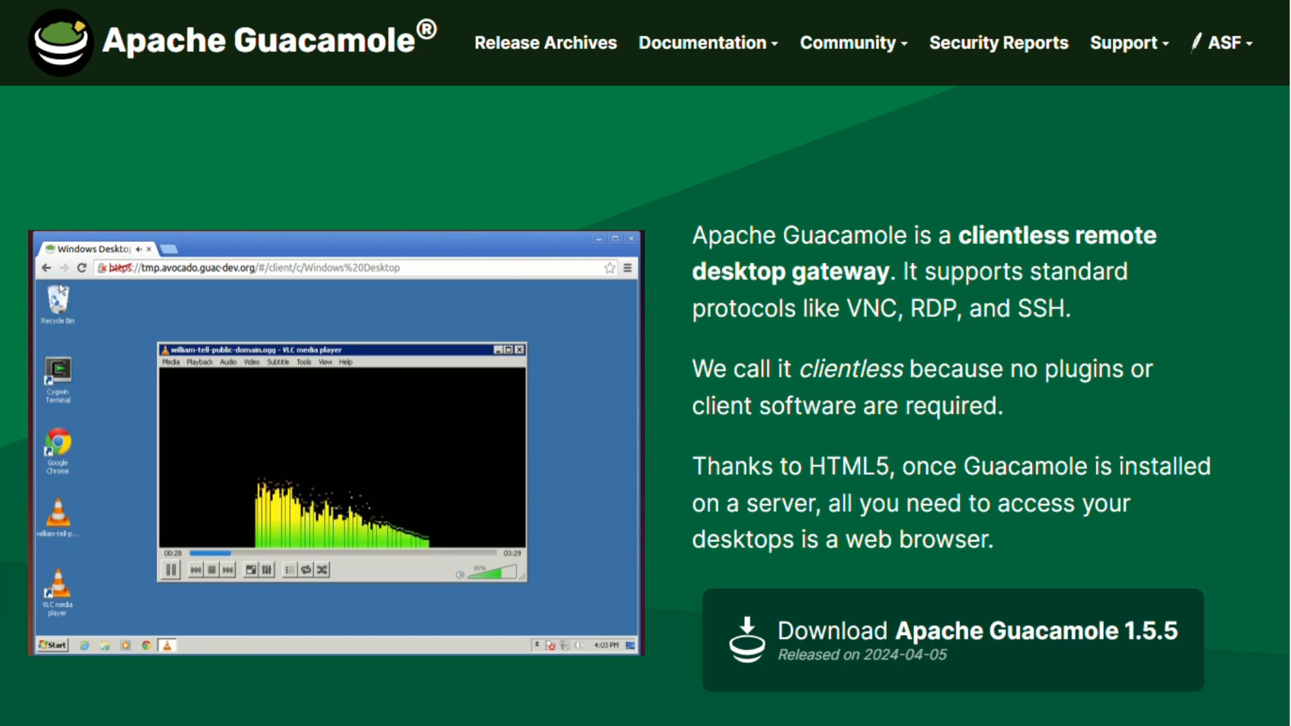
click(45, 268)
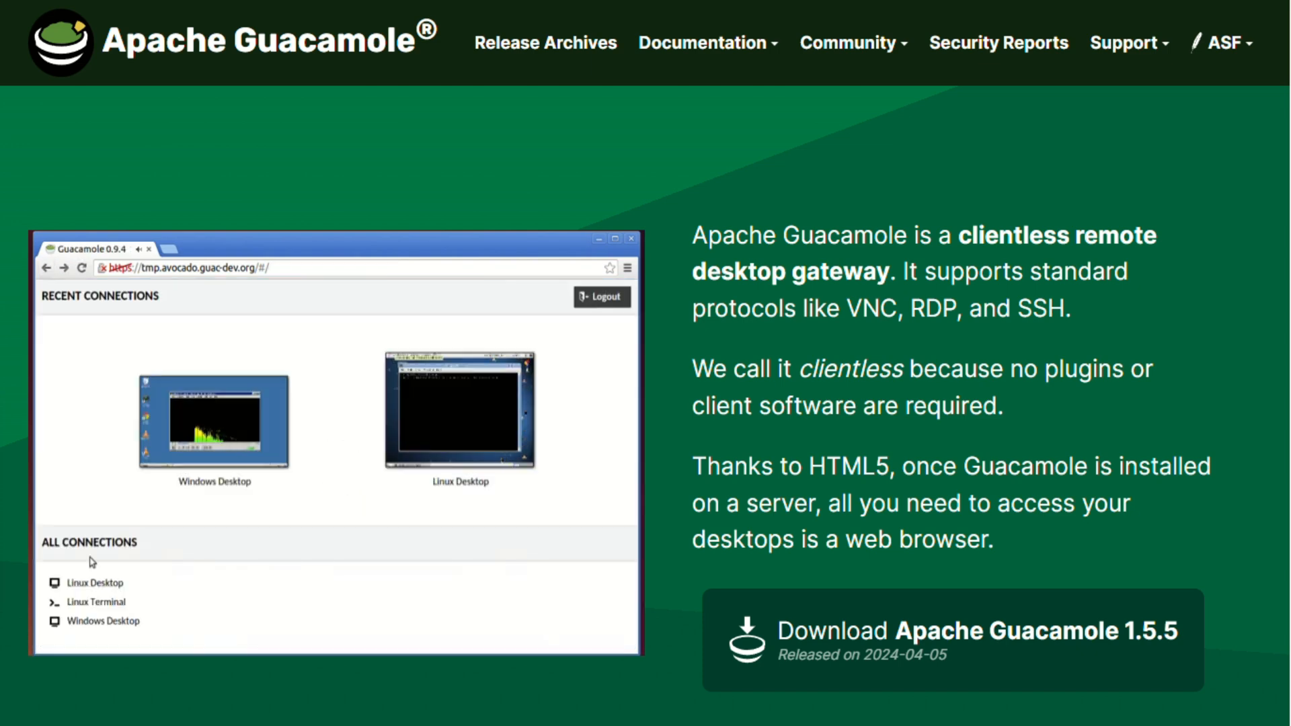
- Scroll below the demo video to the 'Access your computers from anywhere' section
scroll(down, 3)
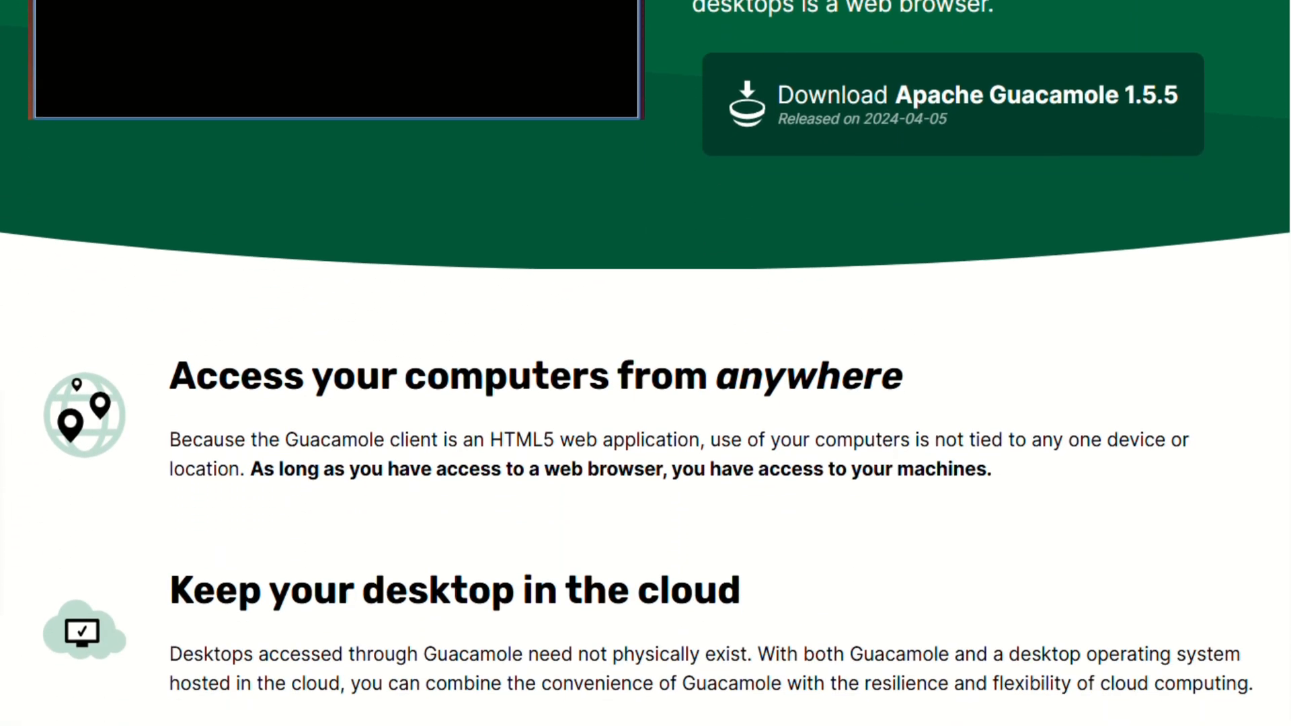
scroll(down, 3)
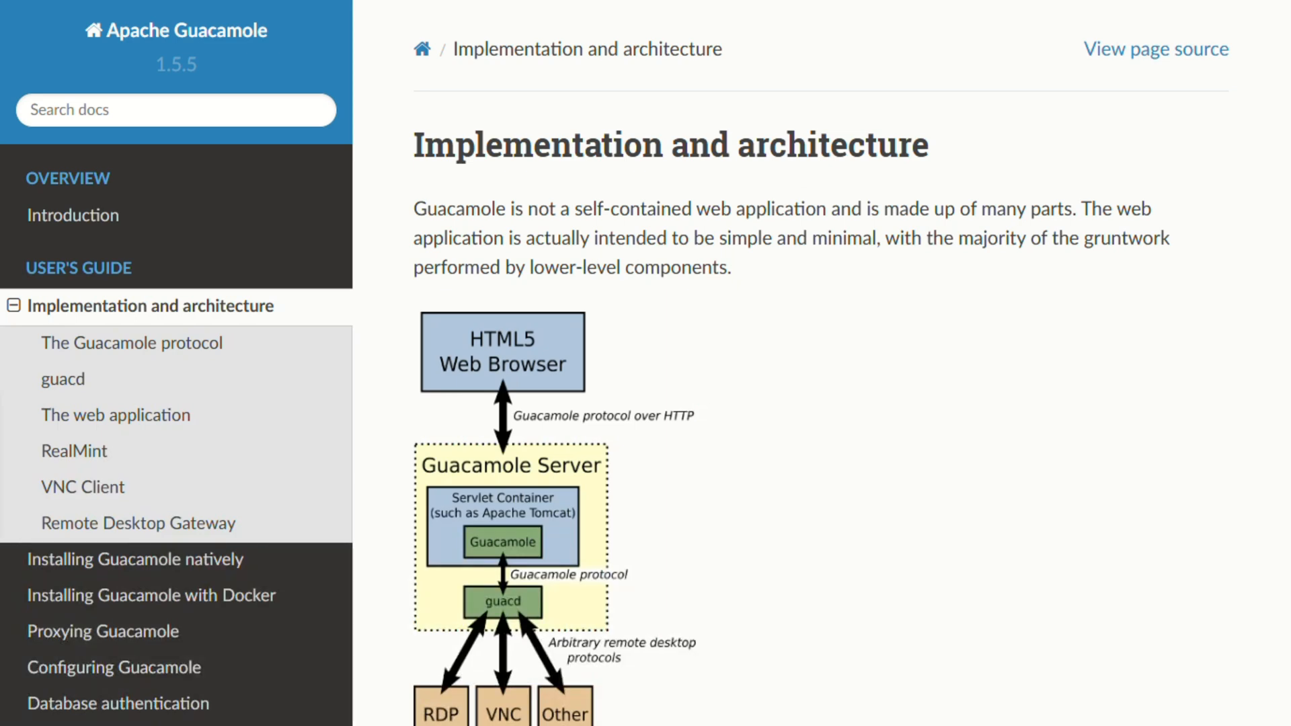
- Scroll past the architecture diagram through the protocol, guacd, web application and RealMint sections
scroll(down, 3)
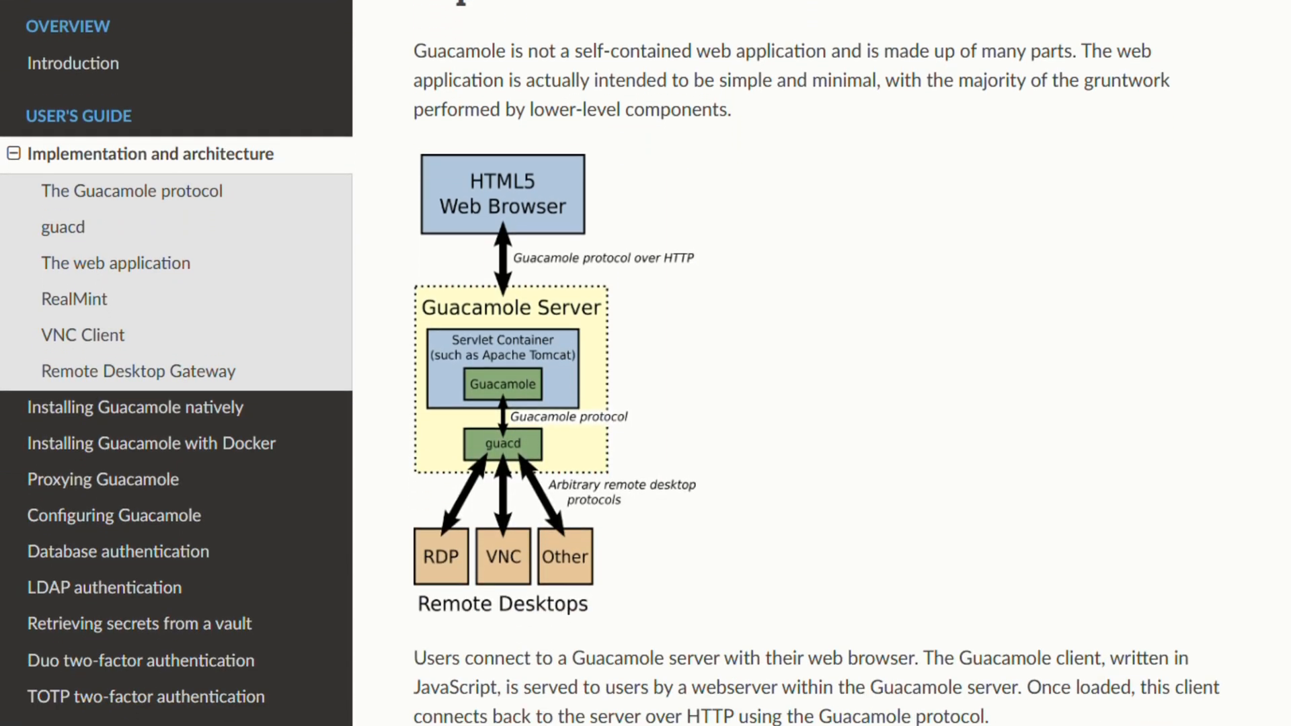
scroll(down, 3)
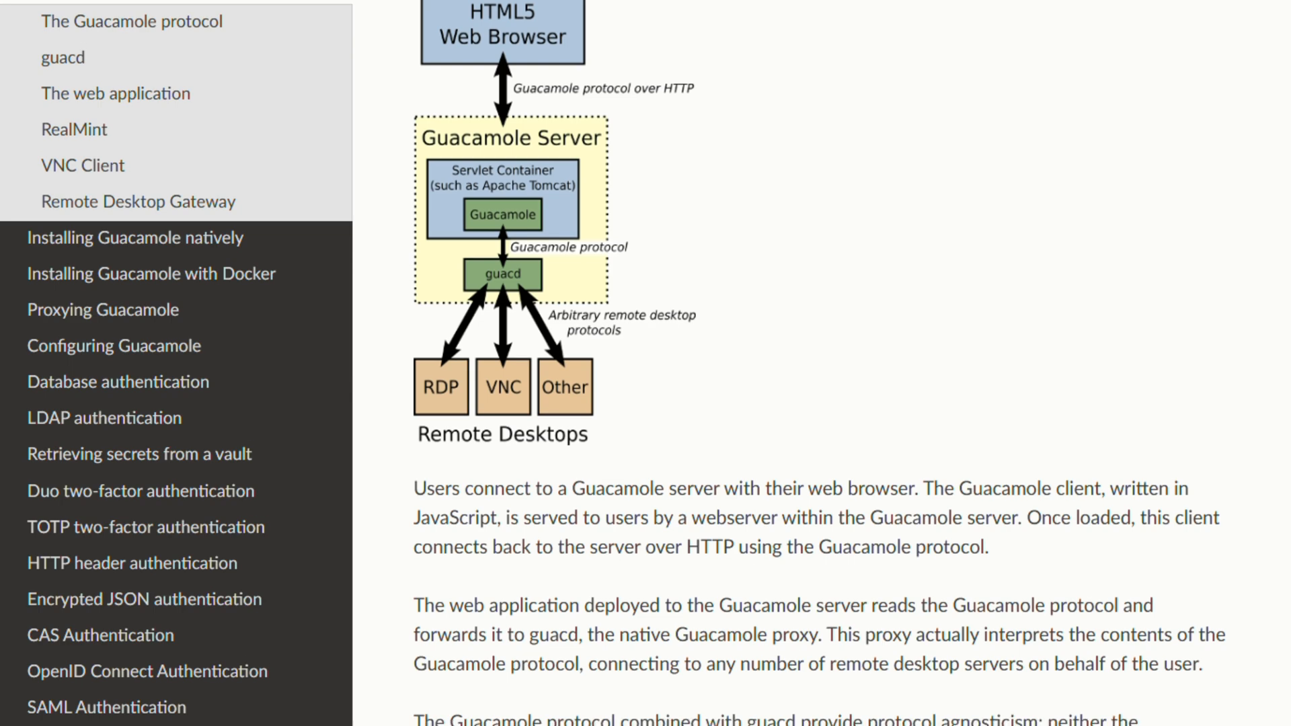
scroll(down, 3)
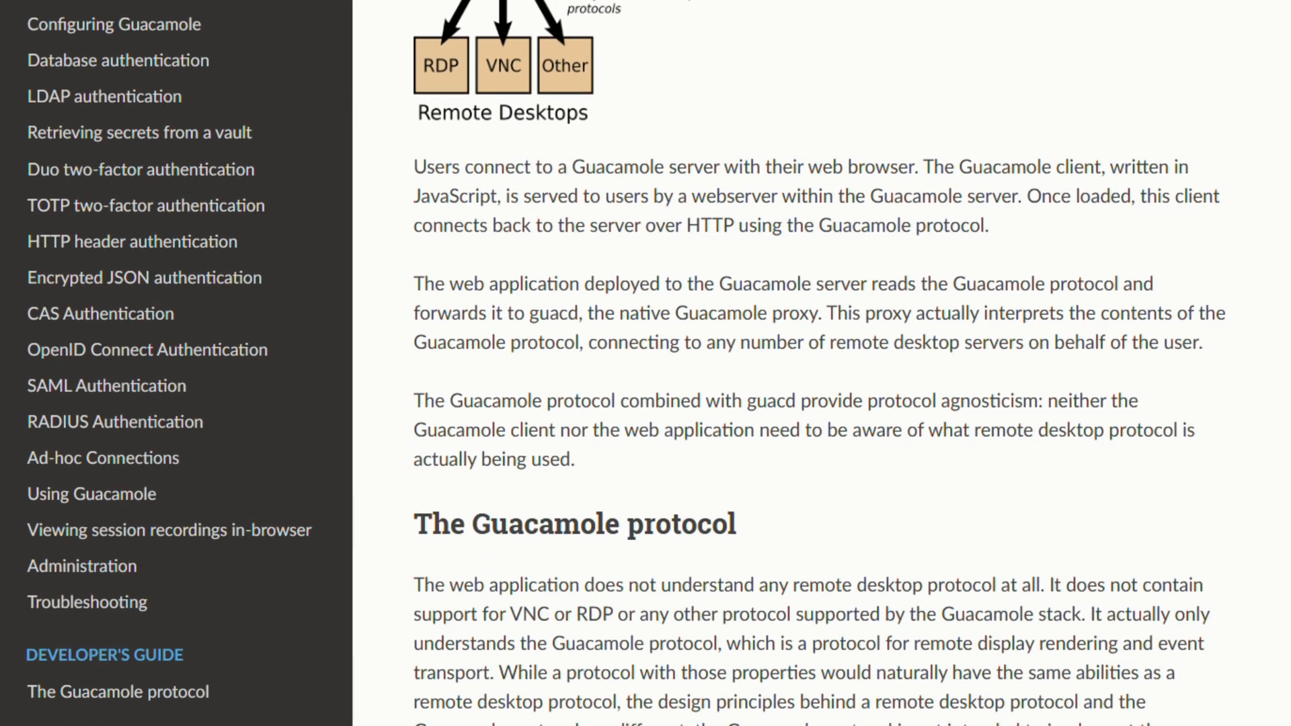
scroll(down, 3)
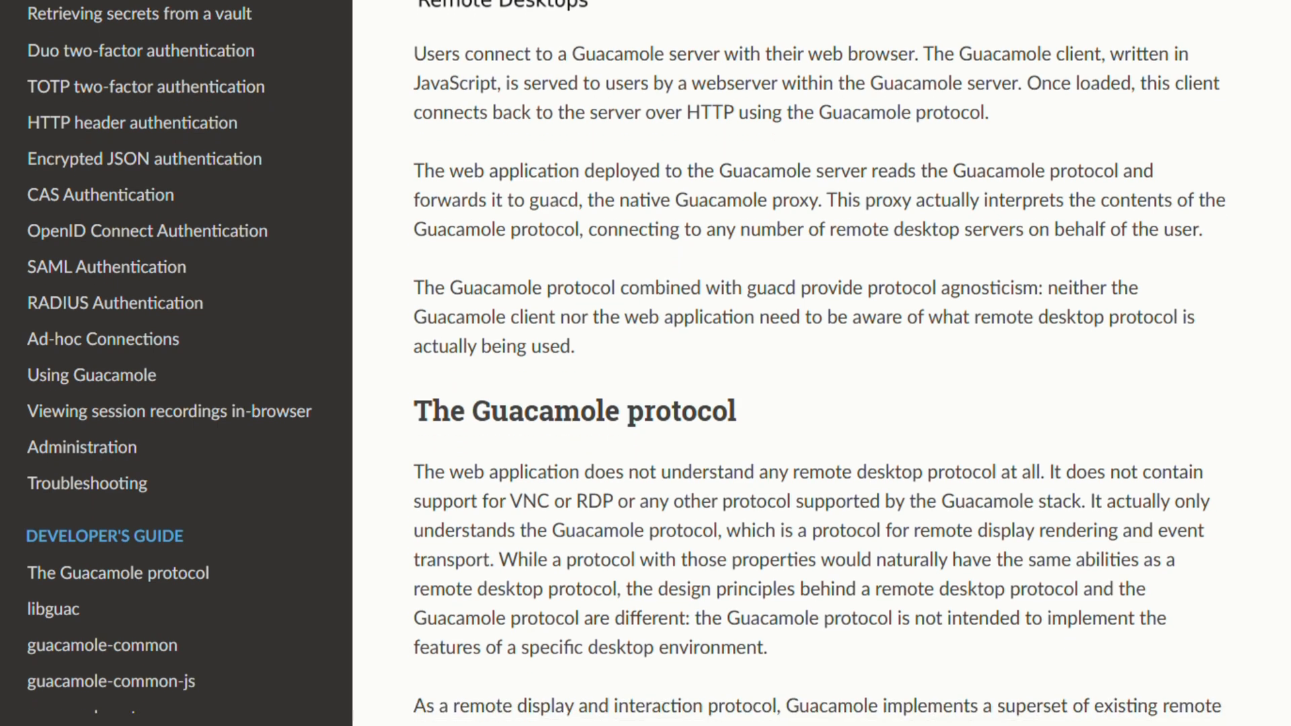
scroll(down, 3)
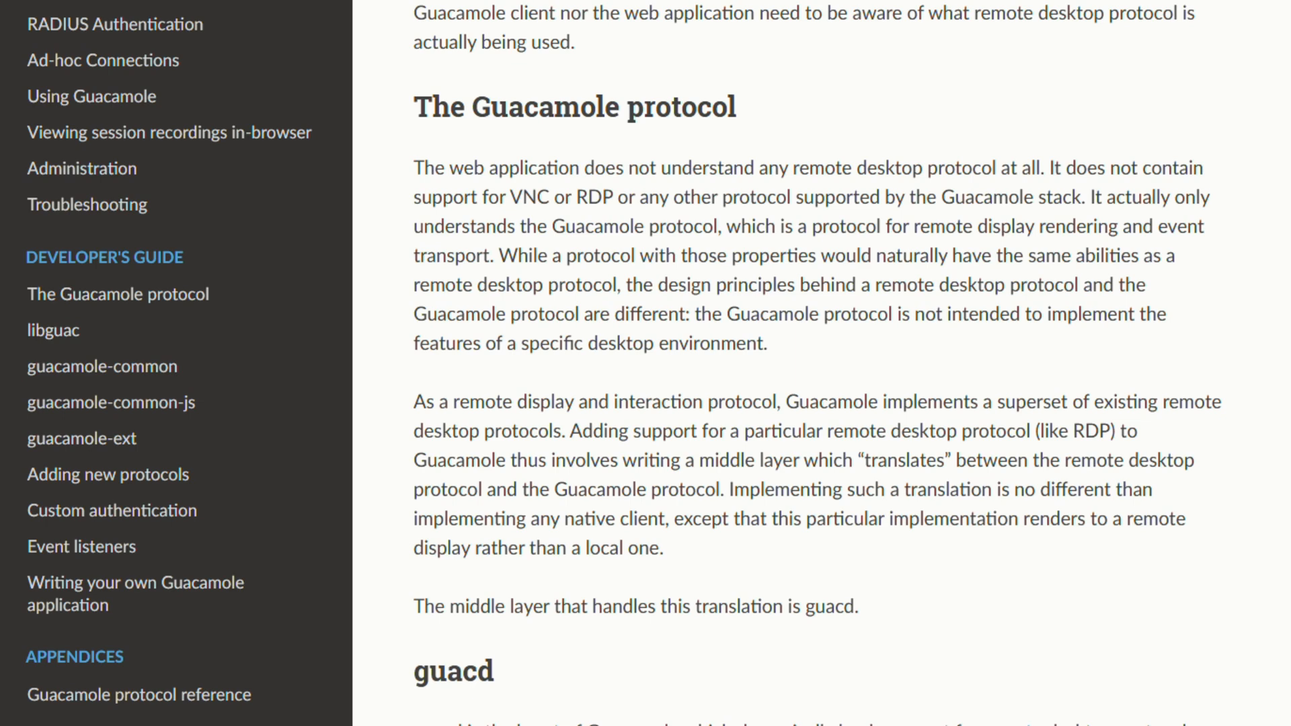
scroll(down, 3)
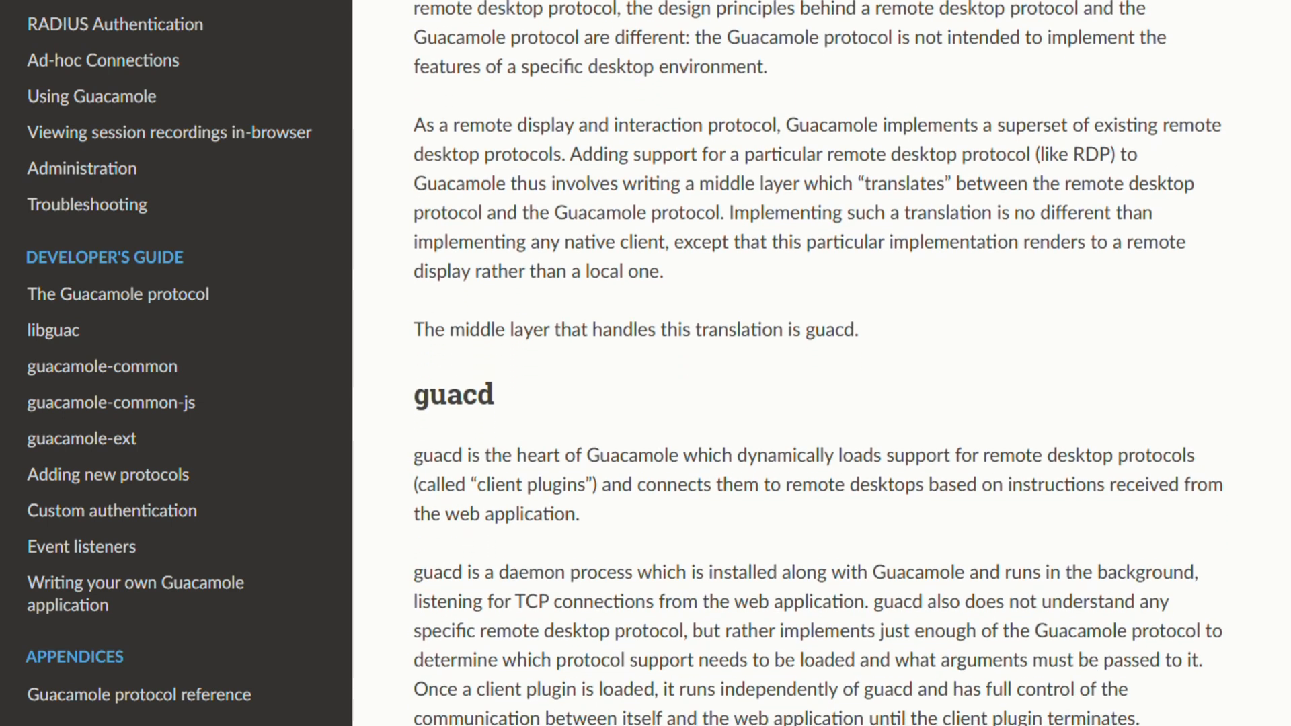
scroll(down, 3)
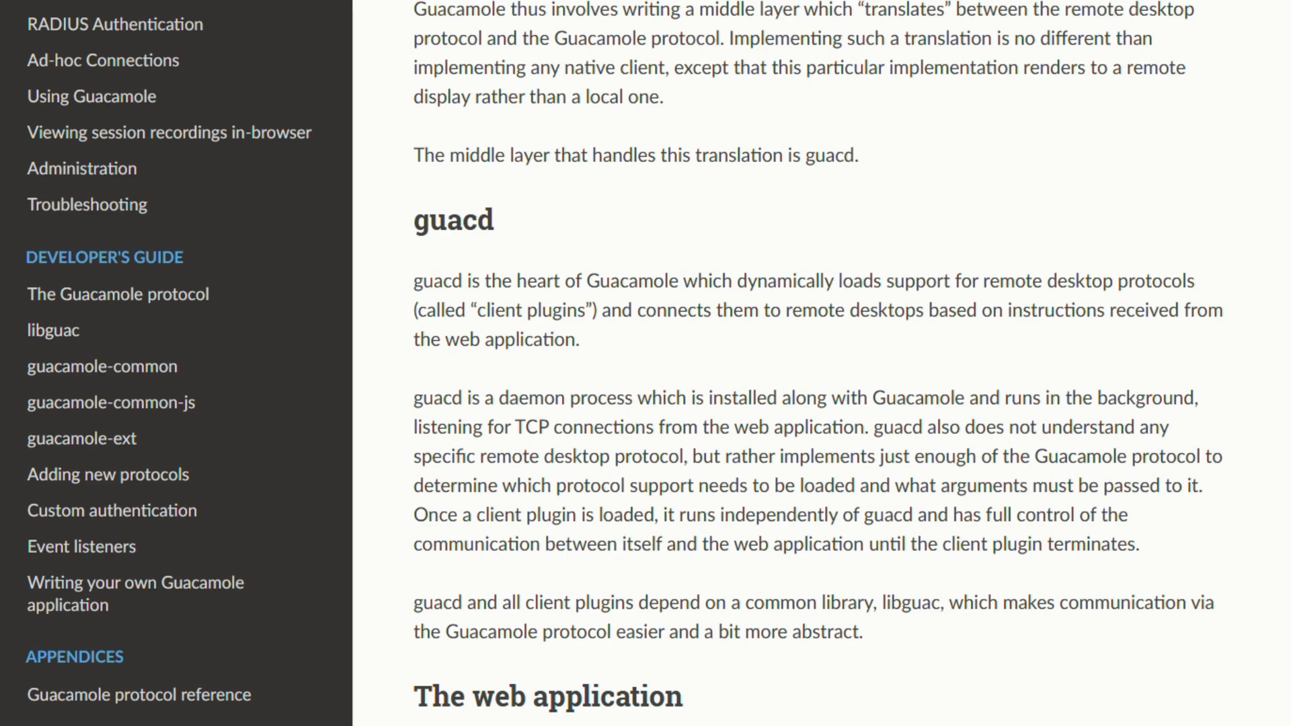
scroll(down, 3)
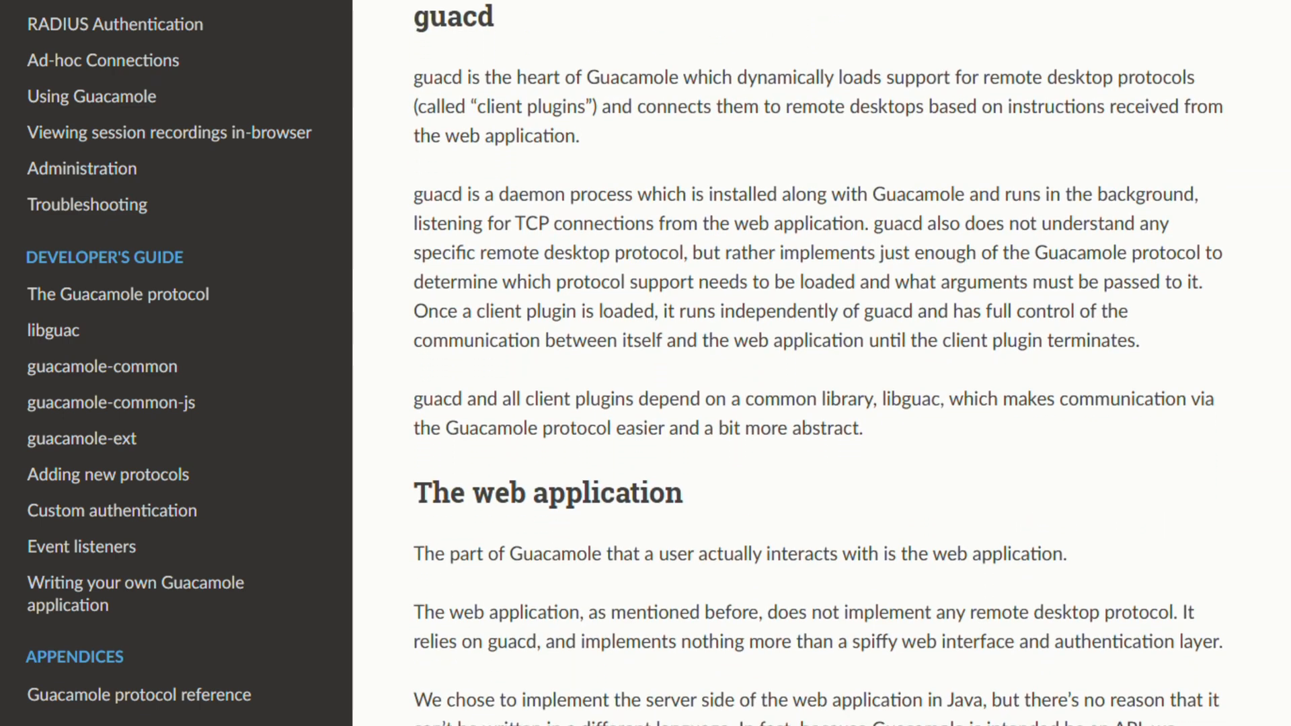
scroll(down, 3)
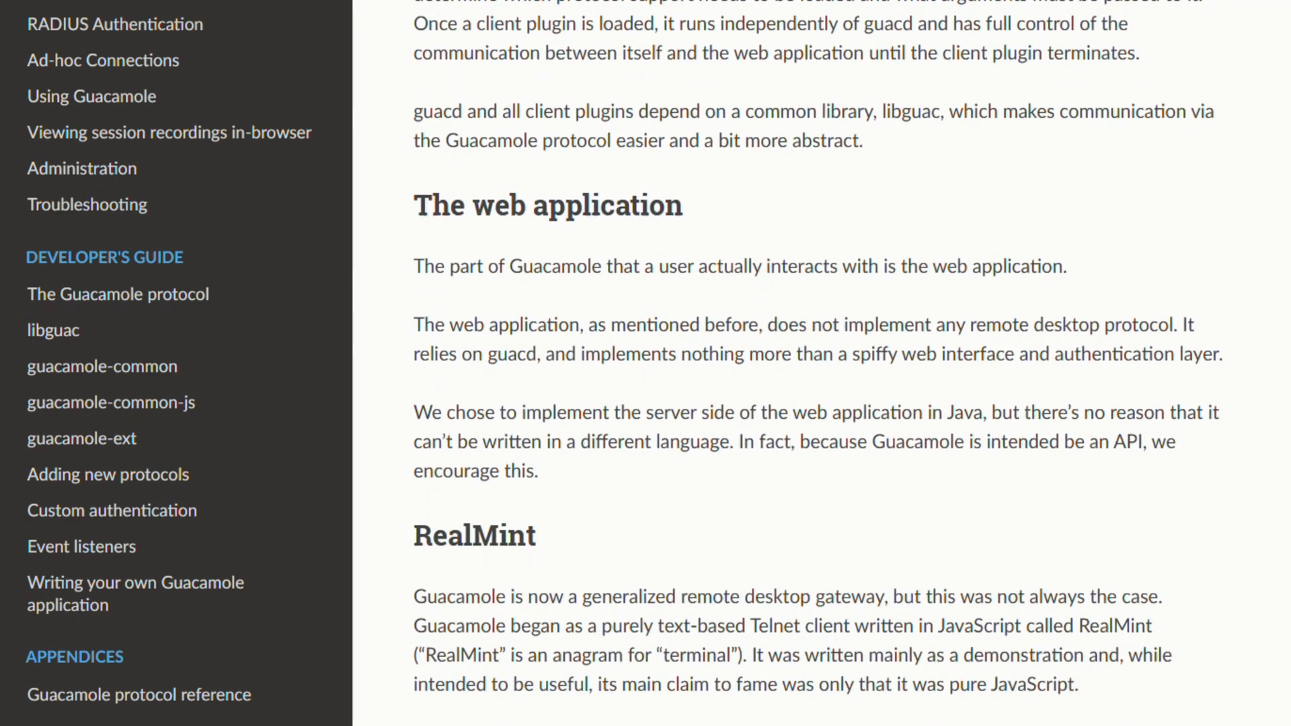
scroll(down, 3)
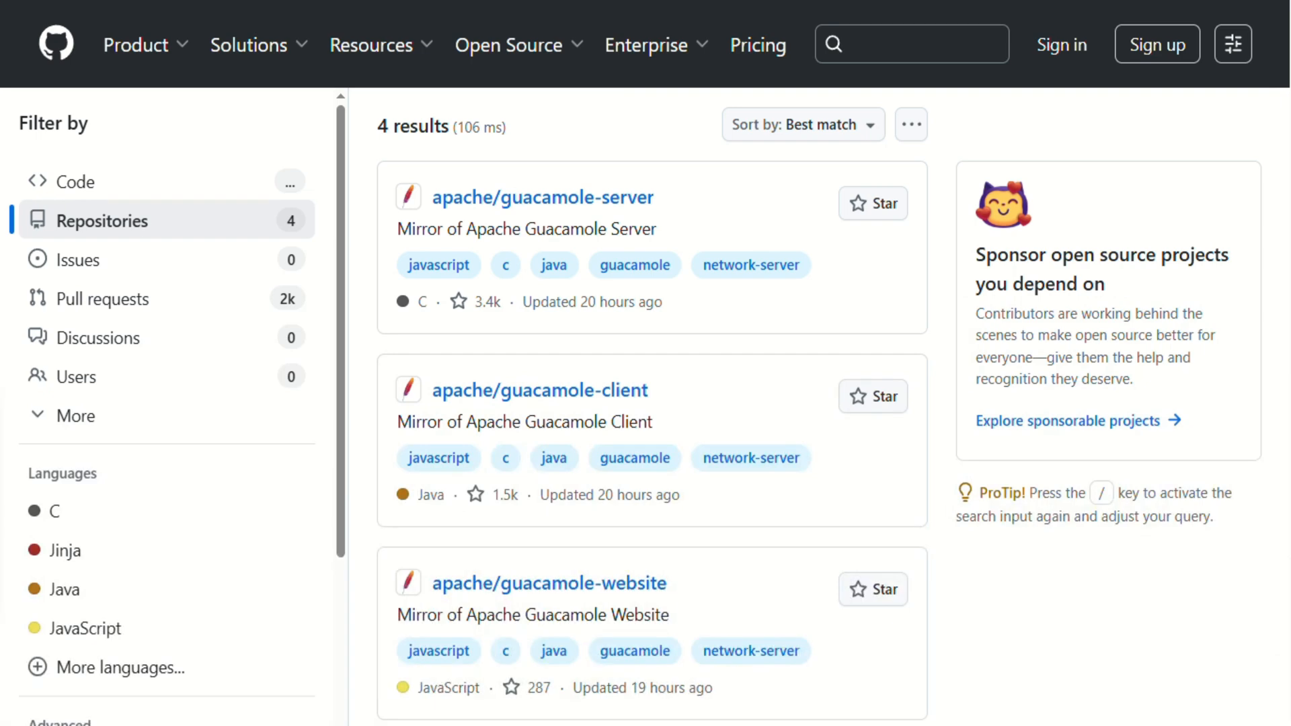
- Scroll the apache guacamole repository results: guacamole-server, guacamole-client and guacamole-website
scroll(down, 3)
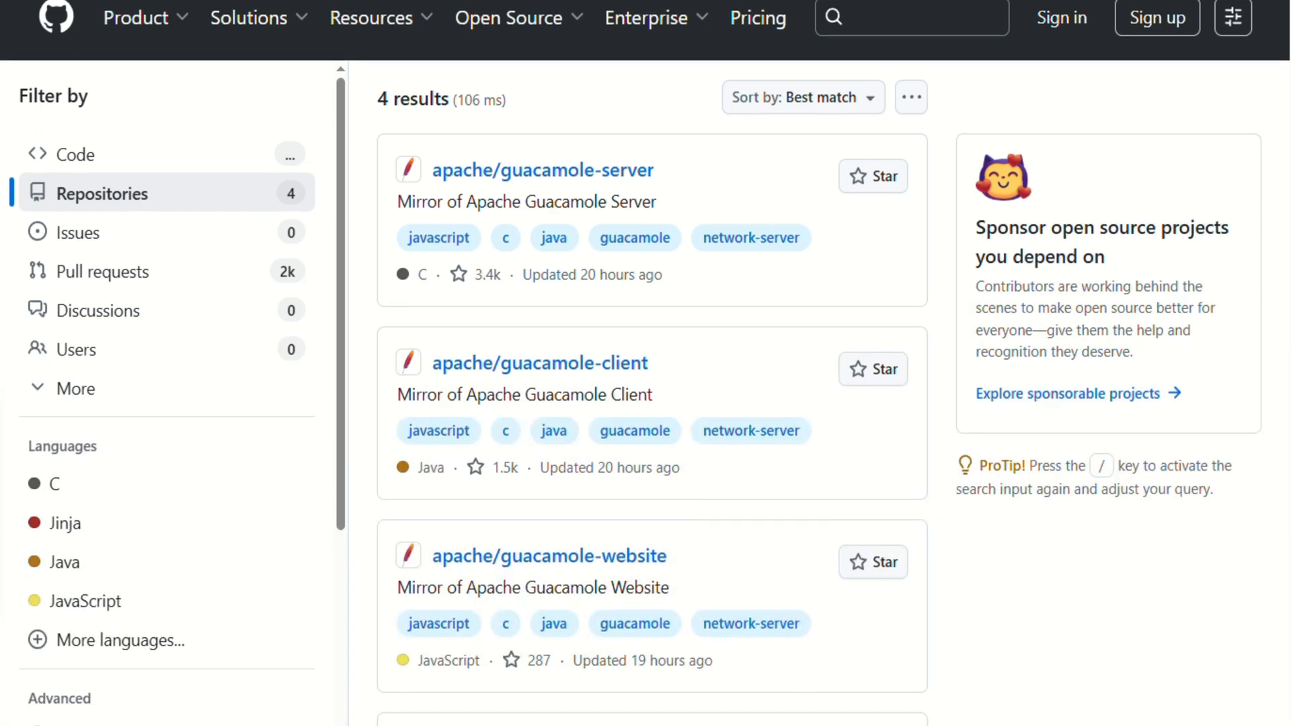
scroll(down, 3)
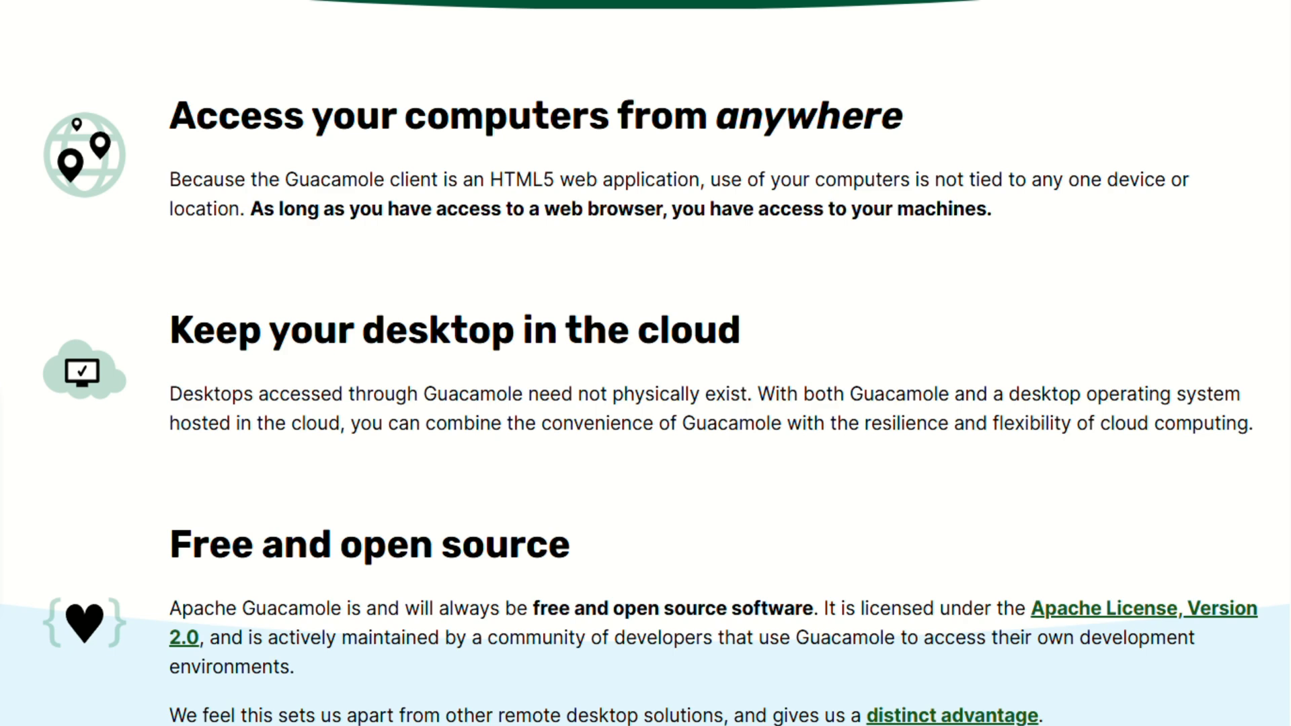
- Scroll past the feature sections and replay the homepage demo video from the start
scroll(down, 3)
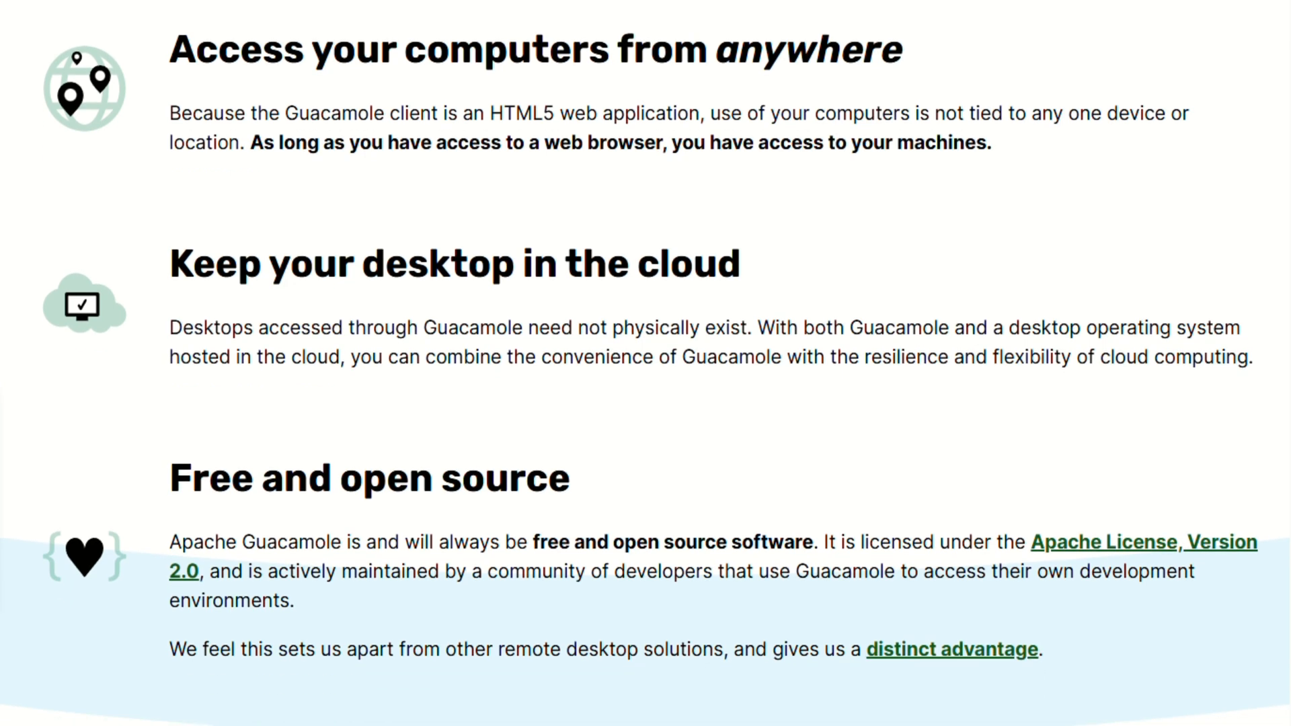
scroll(down, 3)
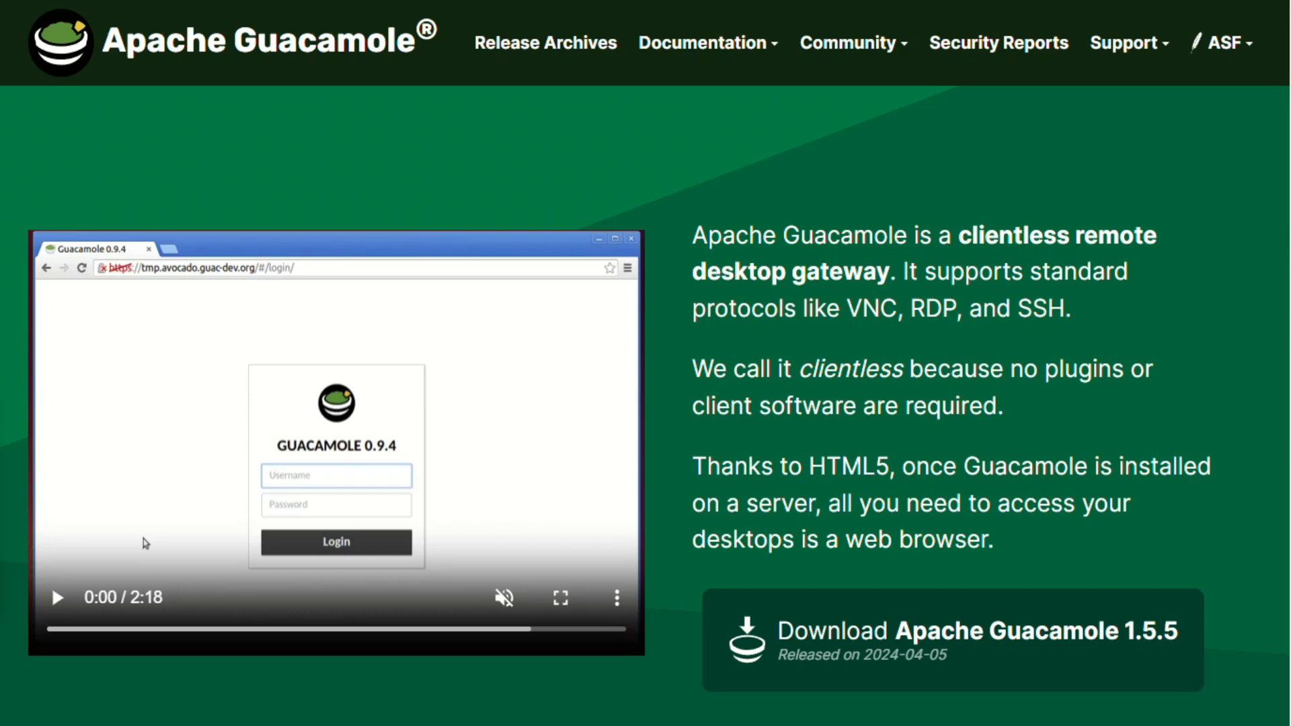
click(56, 597)
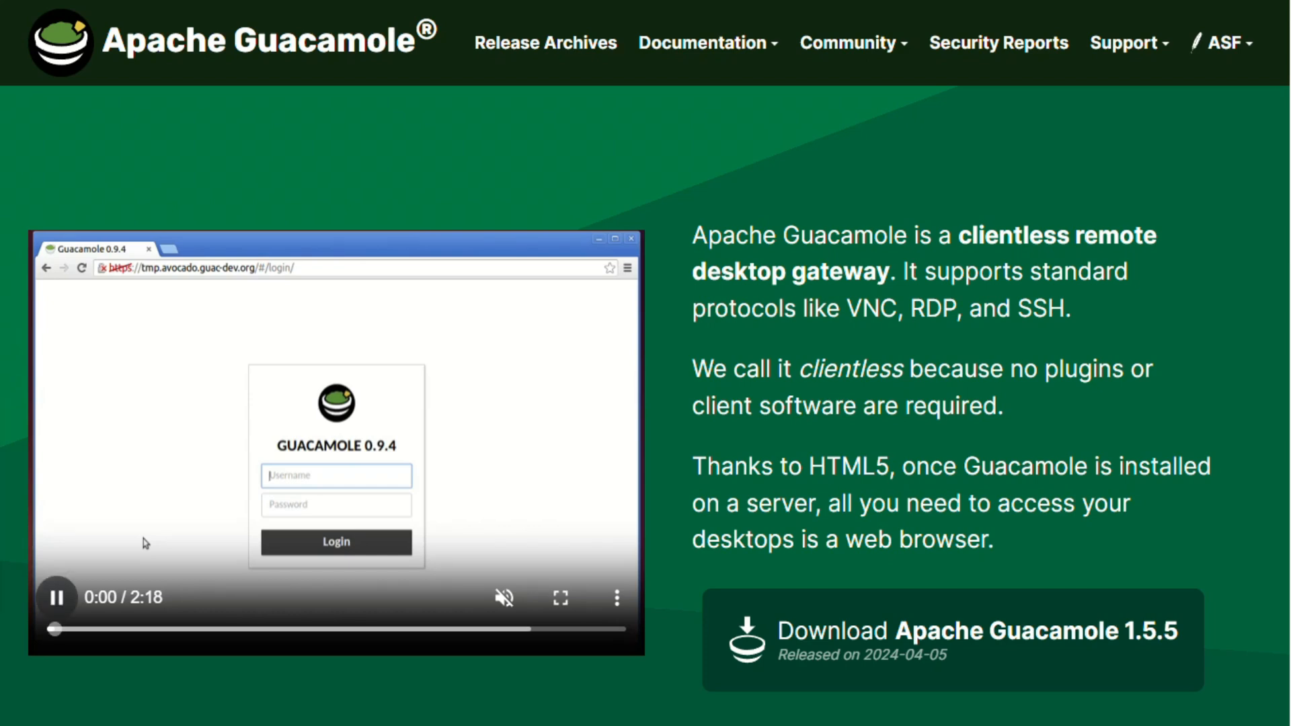